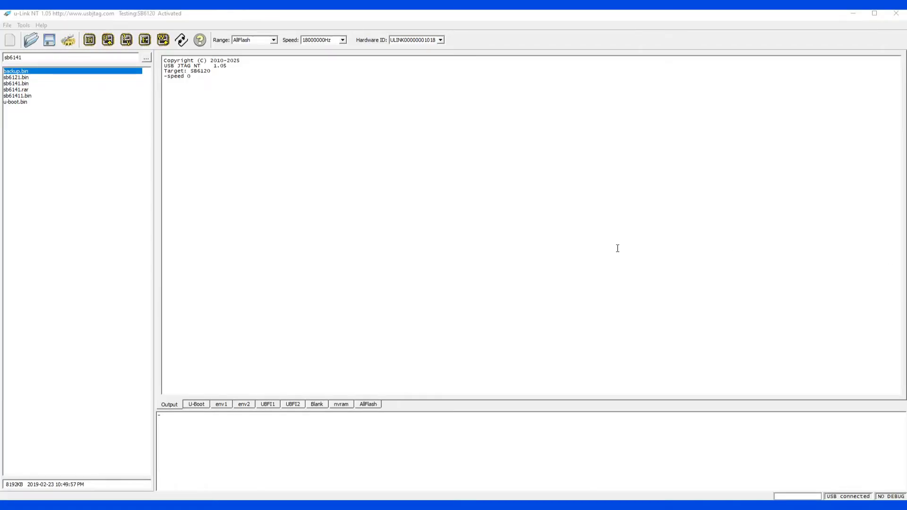
mouse_move(662, 270)
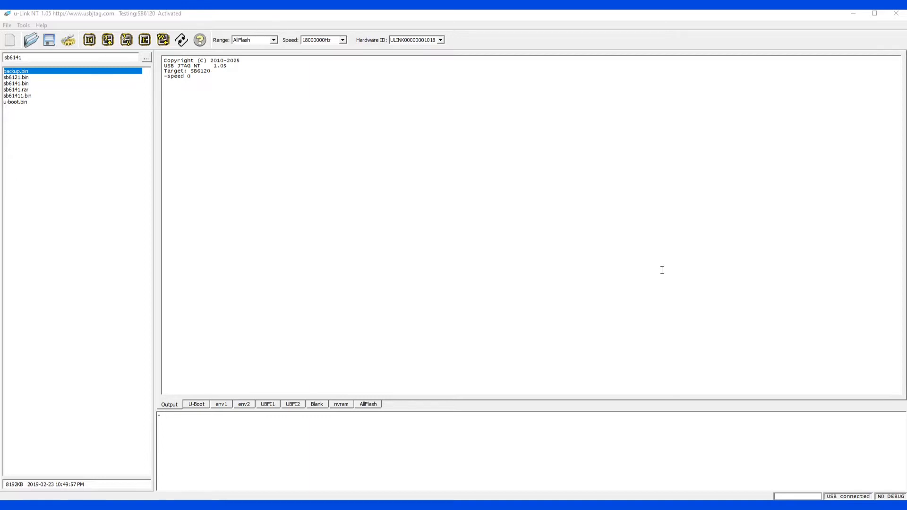
mouse_move(621, 249)
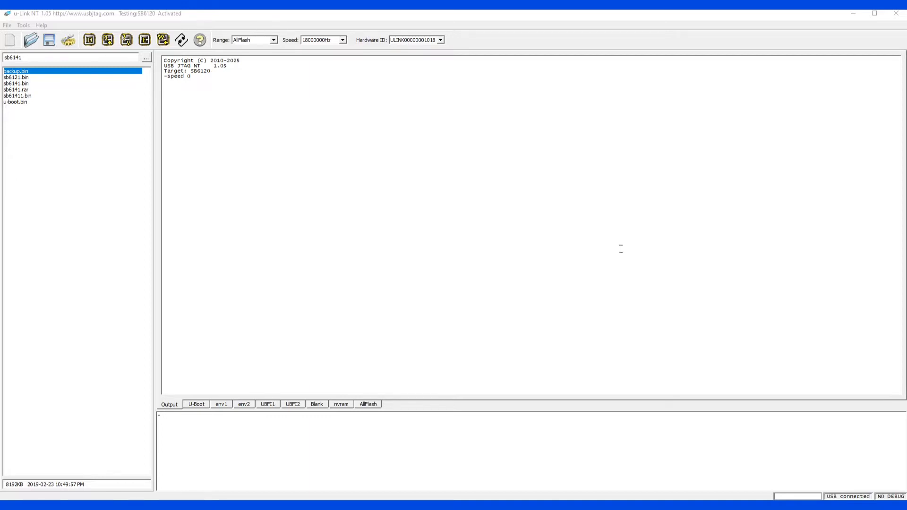
mouse_move(376, 122)
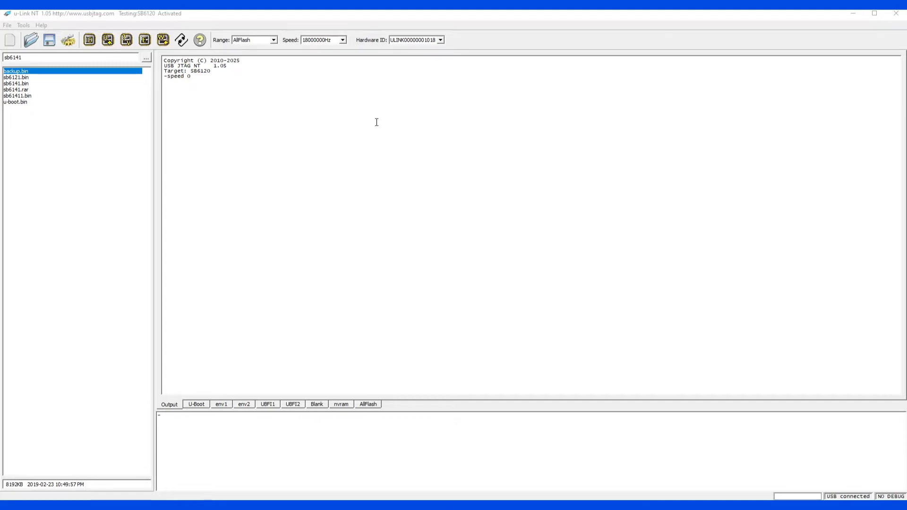
- Search for 'tm' in the target config and set the target to TM802G
double_click(220, 65)
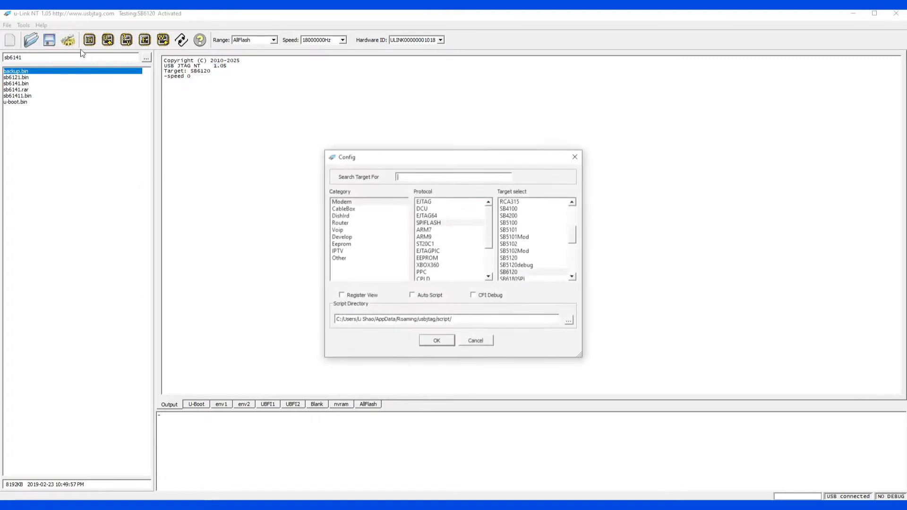
type("tm802")
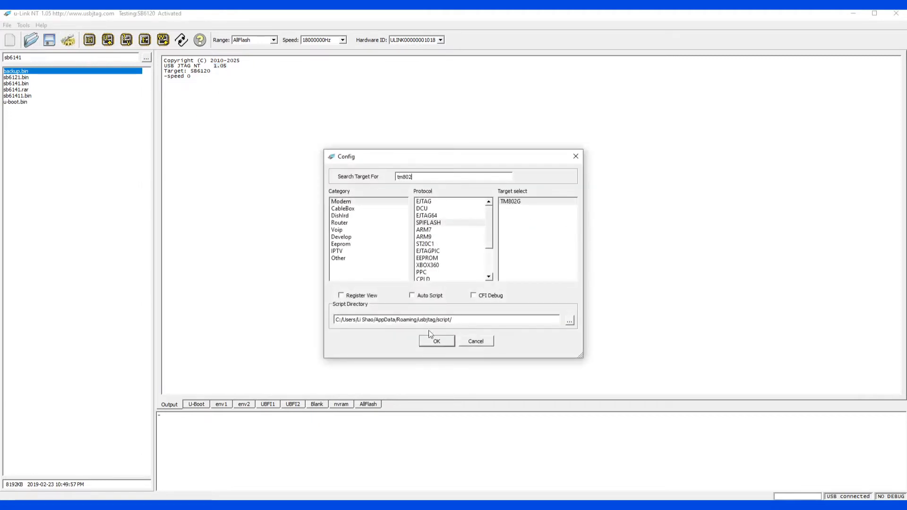
left_click(510, 200)
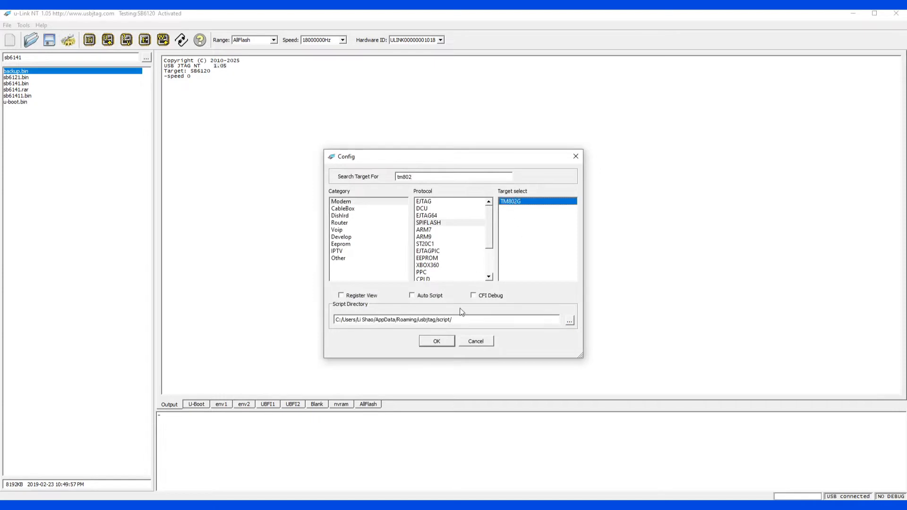
left_click(436, 340)
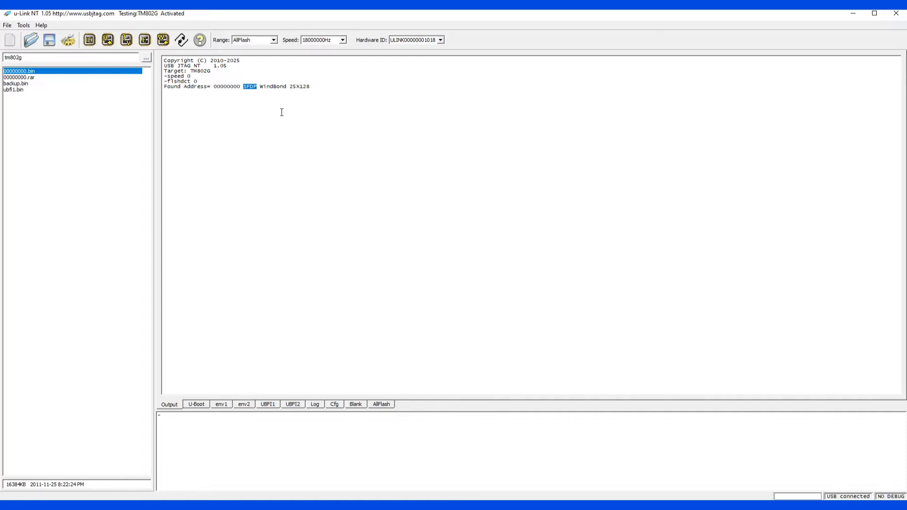
- Read the full TM802G flash contents
left_click(108, 39)
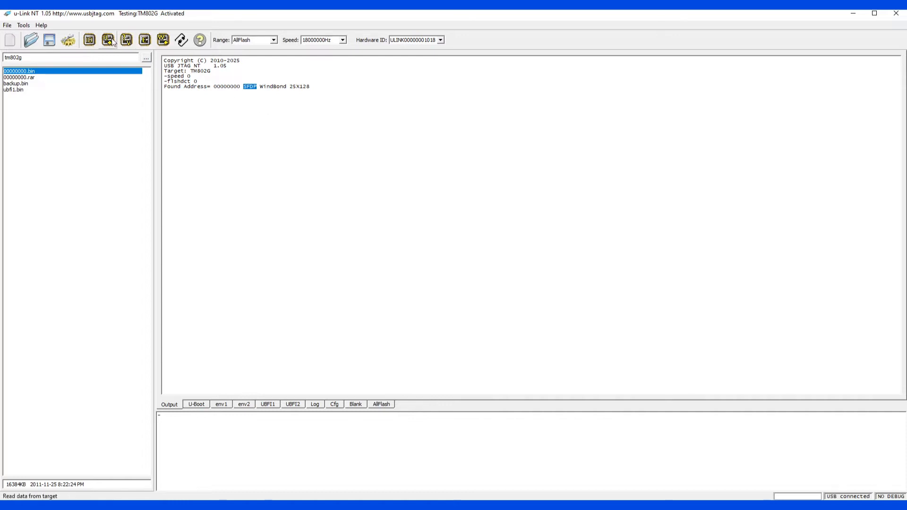
left_click(108, 39)
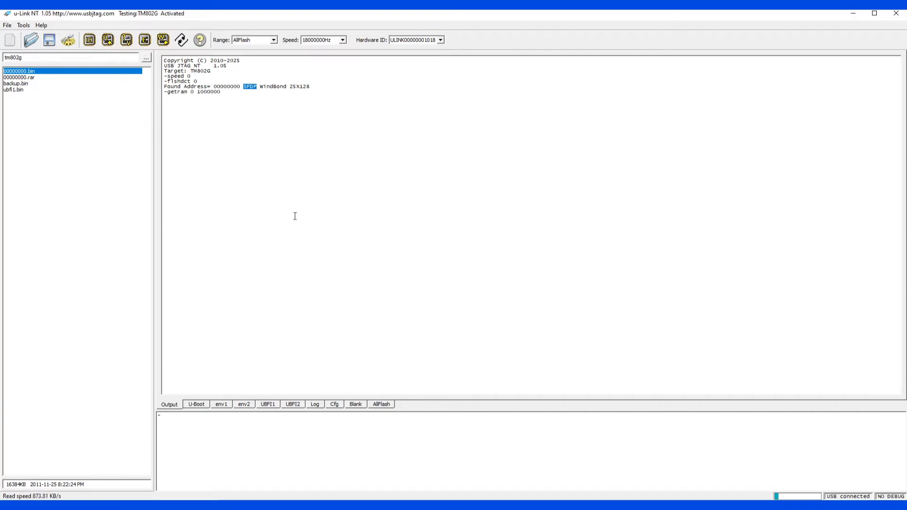
- Review the env2, UBFI2, Cfg and Log sections, then return to Output
left_click(195, 404)
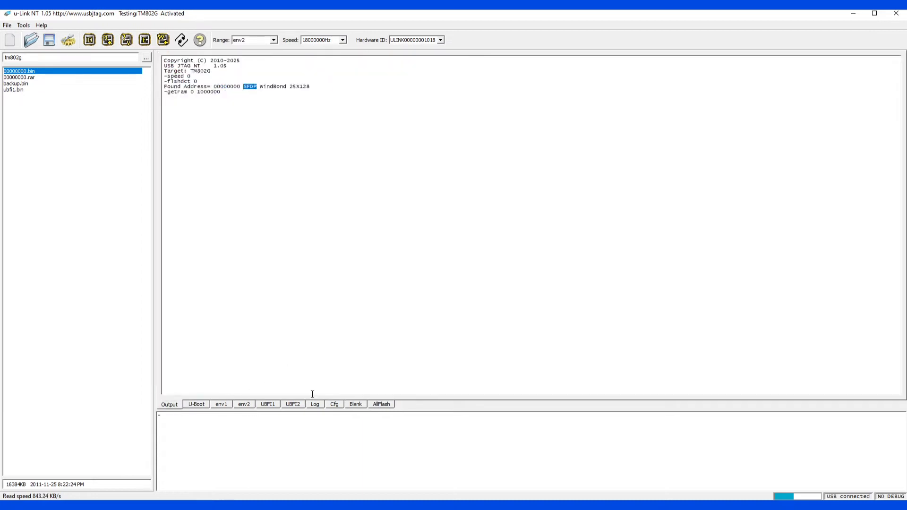
left_click(293, 404)
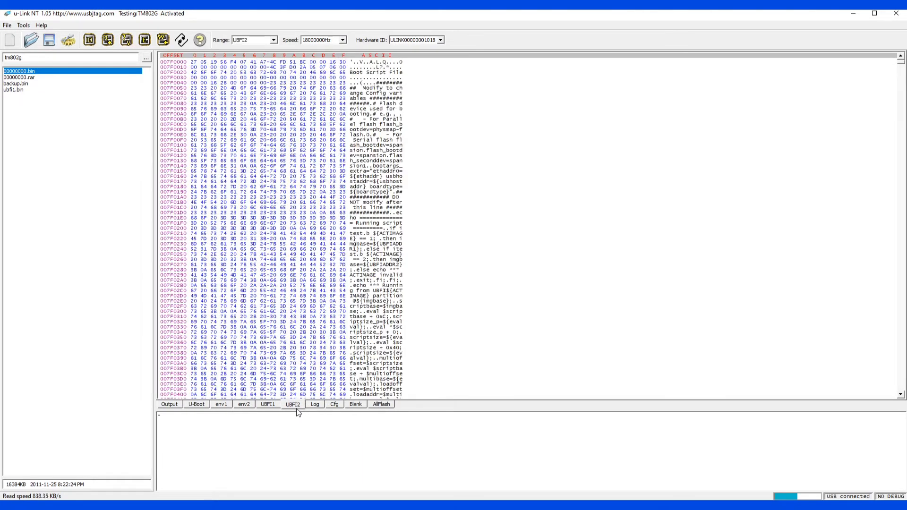
left_click(334, 404)
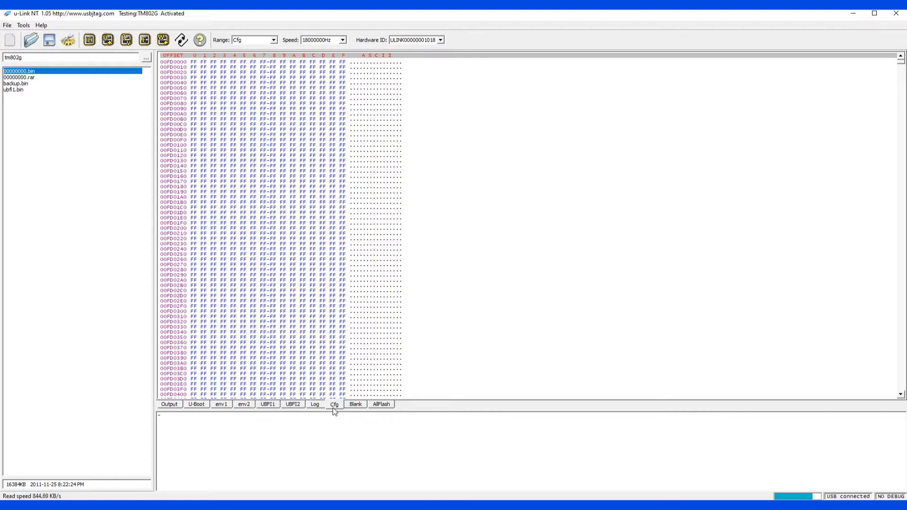
left_click(315, 405)
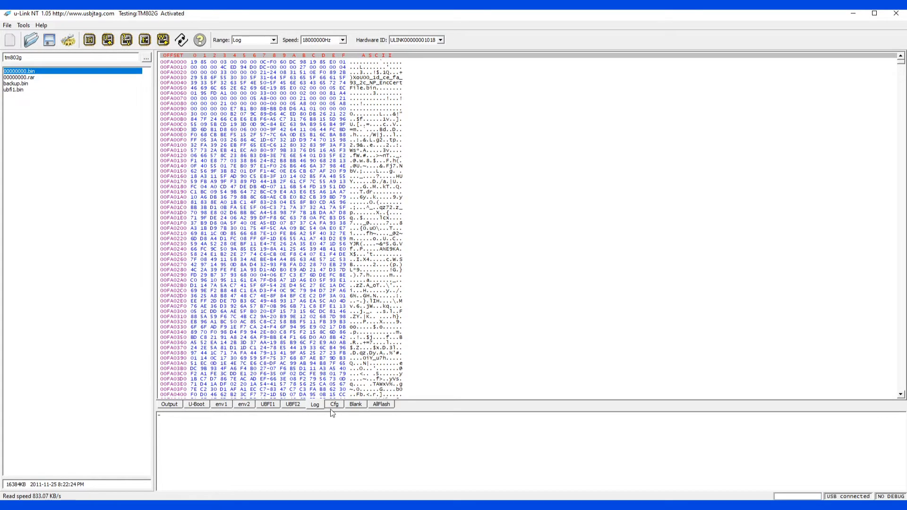
left_click(334, 404)
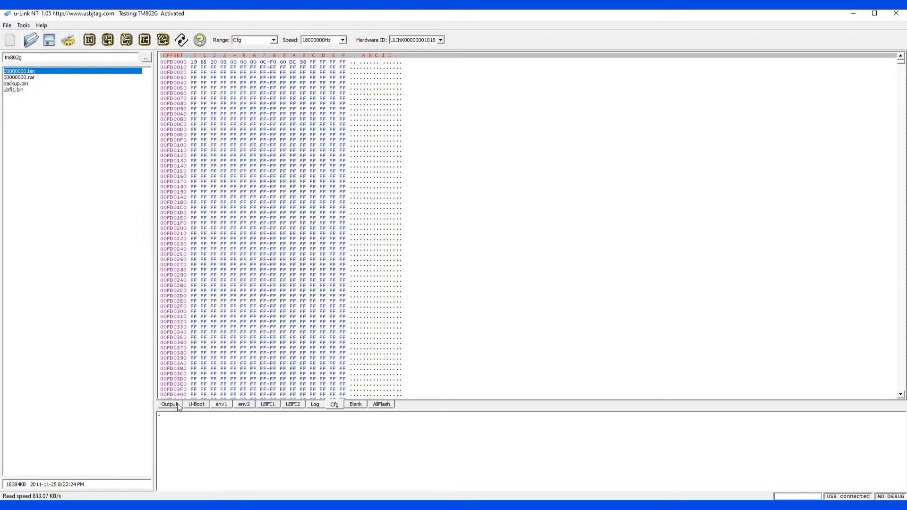
left_click(170, 404)
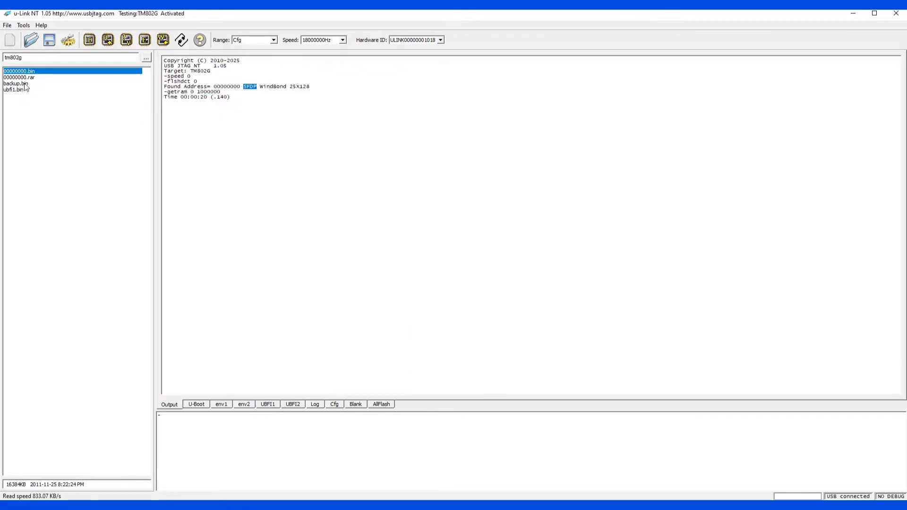
- Erase the UBFI1 section and confirm the warning
left_click(266, 404)
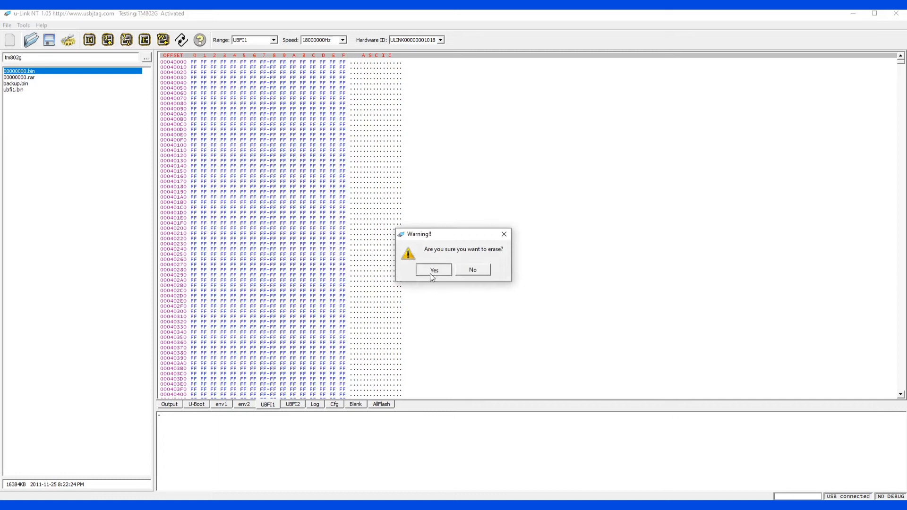
left_click(433, 270)
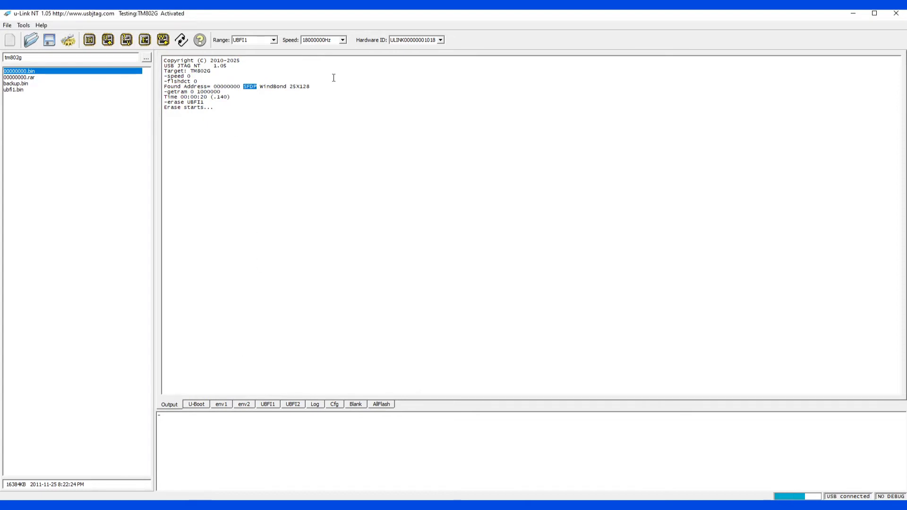
mouse_move(274, 223)
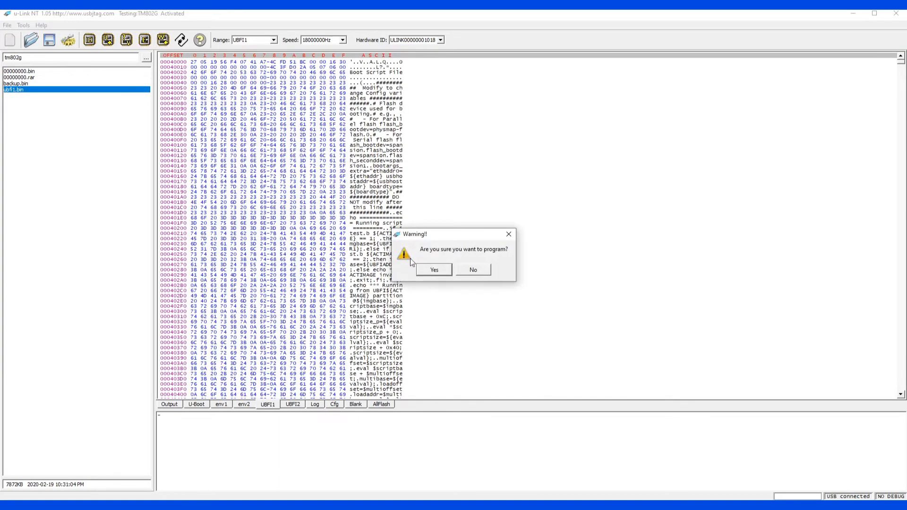
- Confirm programming UBFI1 from ubfi1.bin in the warning dialog
left_click(434, 269)
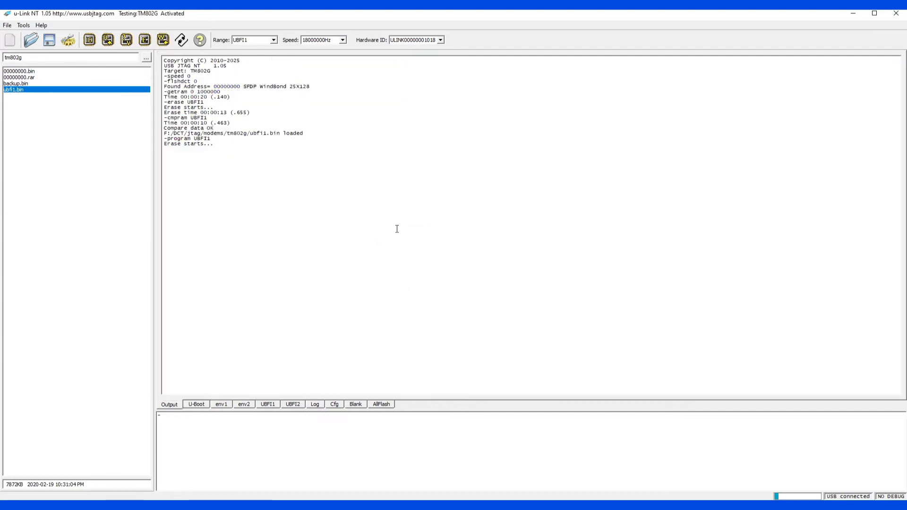